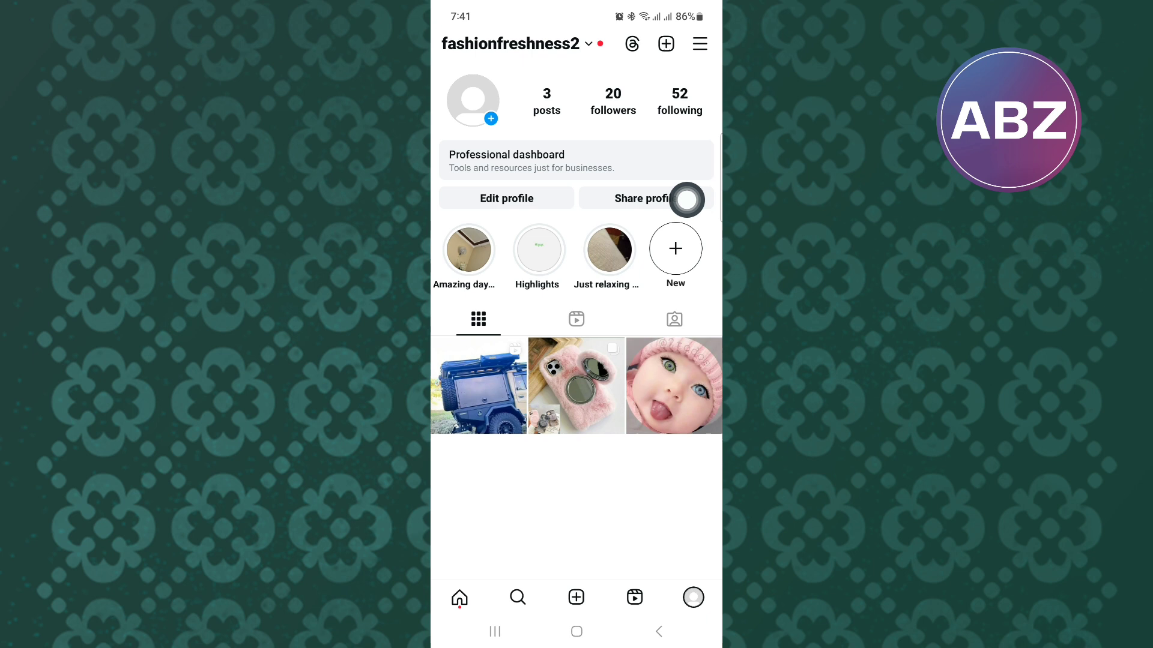
Open the Settings and activity page from the profile's top-right menu
left_click(698, 43)
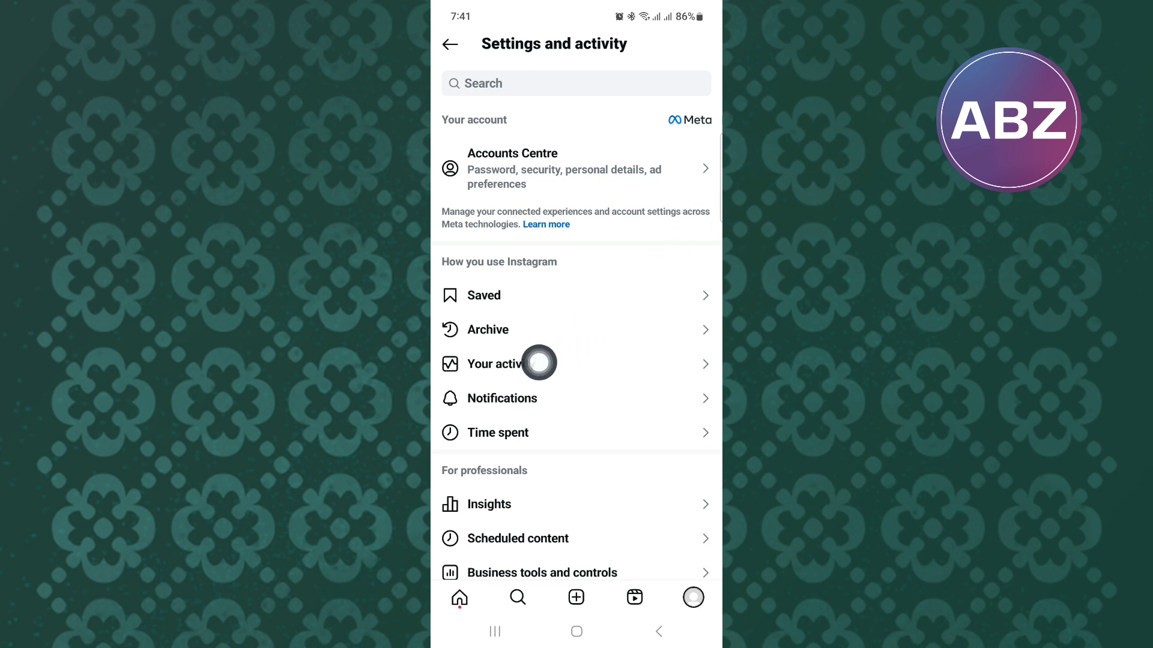
Open Your activity and scroll to the How you use Instagram section
left_click(499, 363)
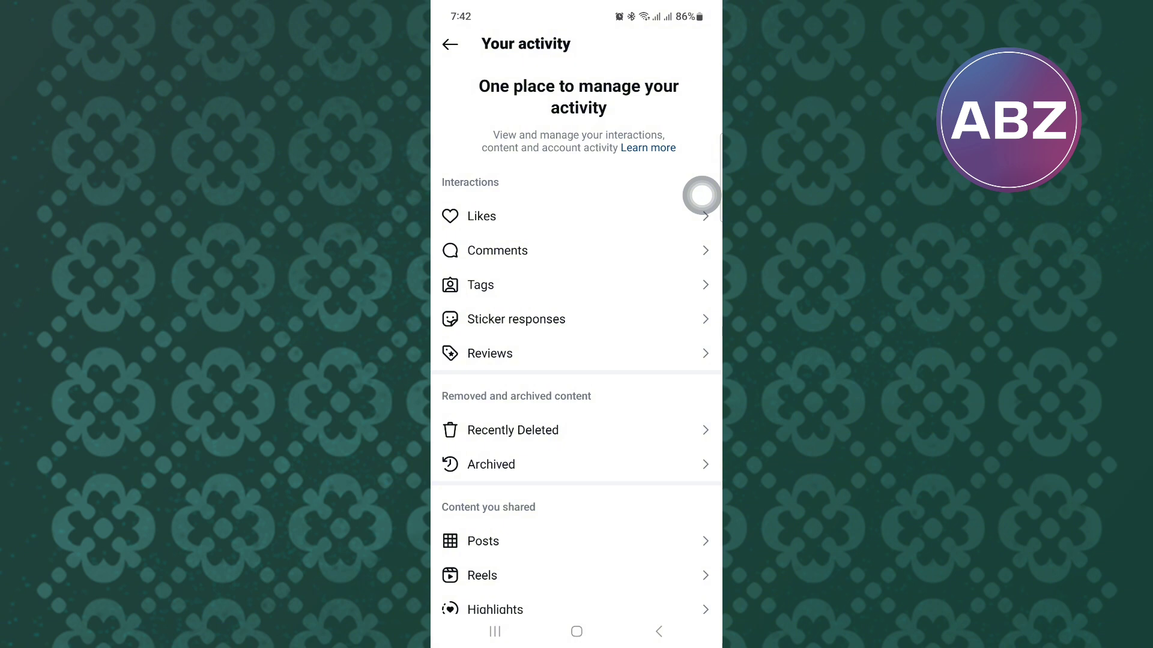
scroll("down", 3)
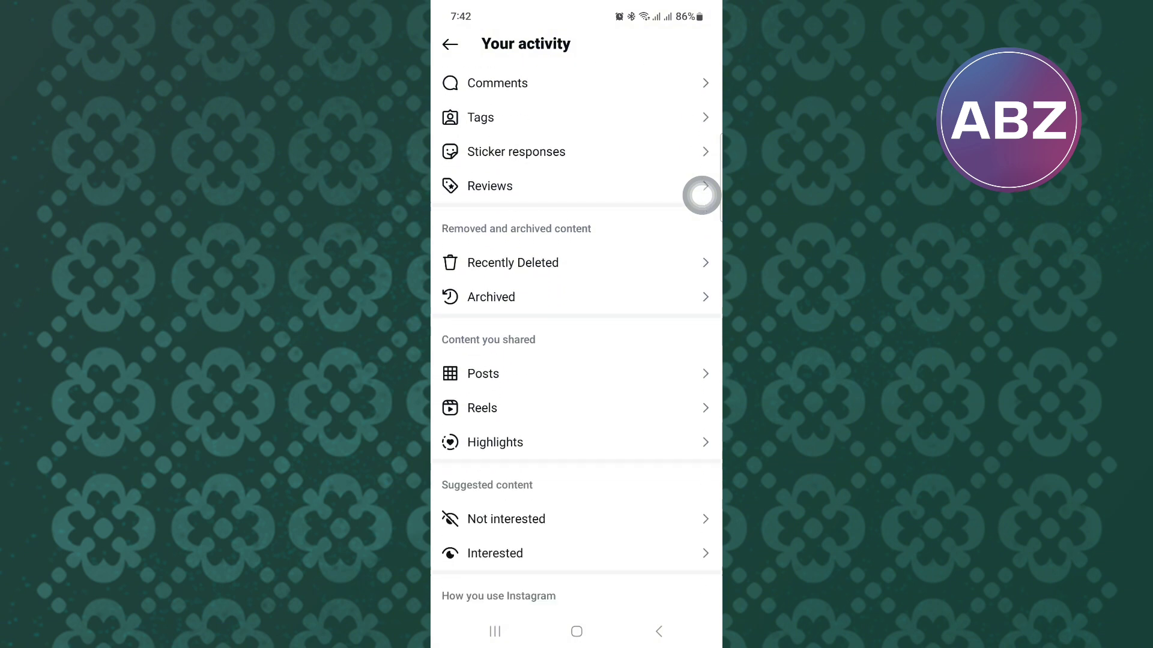
scroll("down", 3)
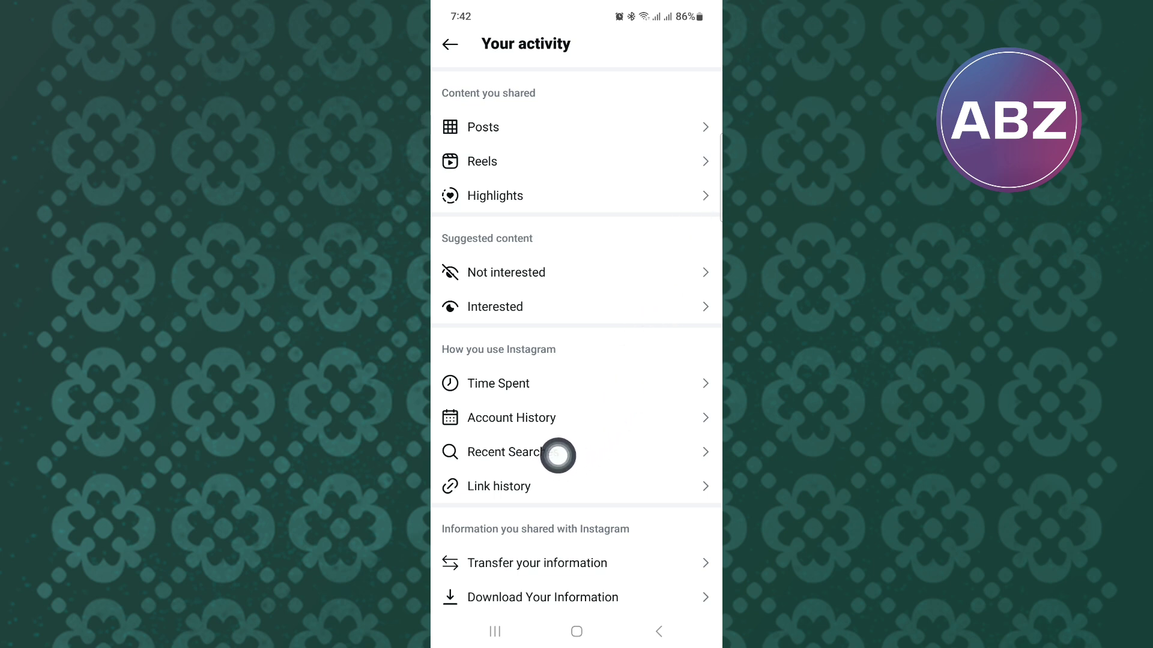
Clear all recent searches, confirm it, and return to Settings and activity
left_click(506, 453)
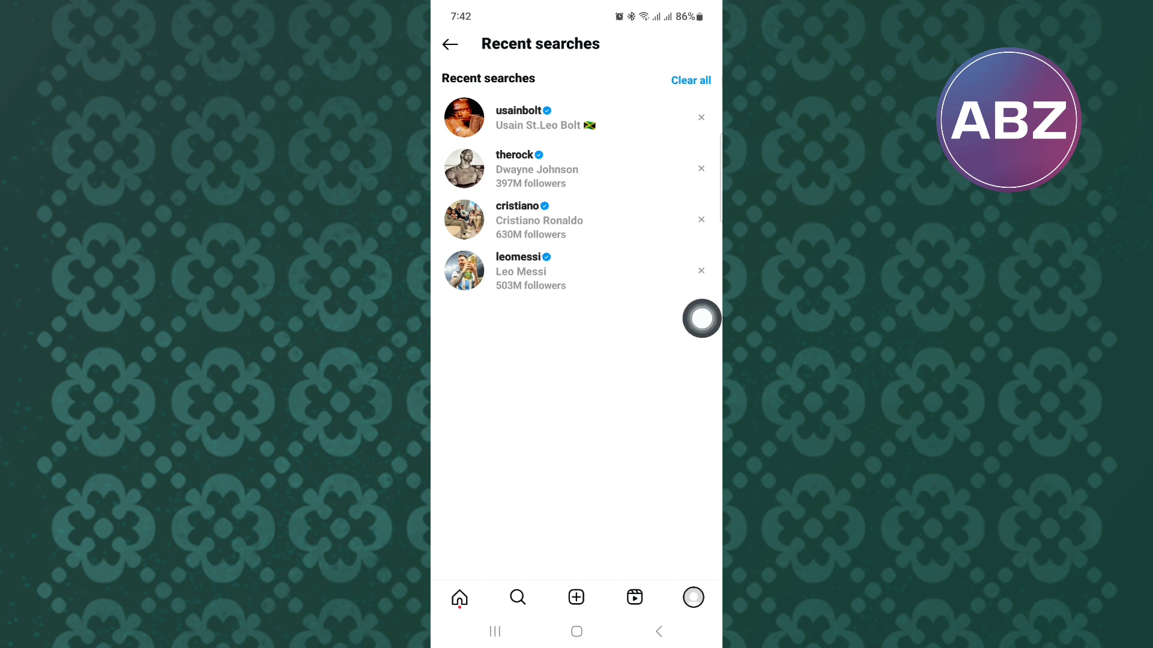
left_click(689, 81)
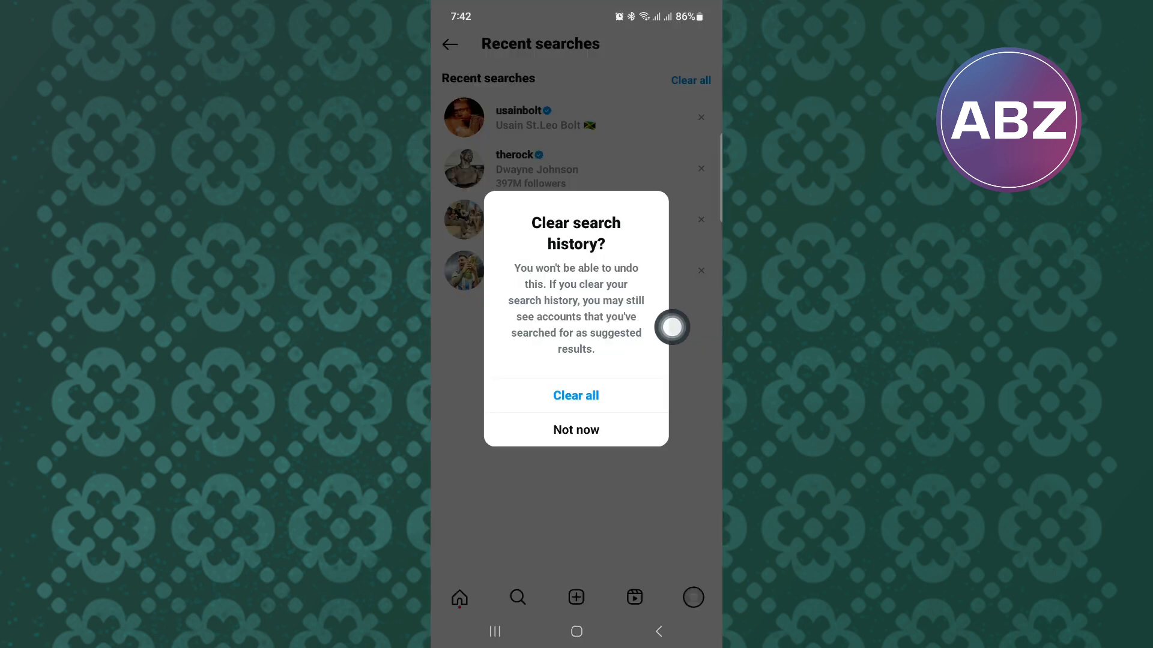
left_click(575, 395)
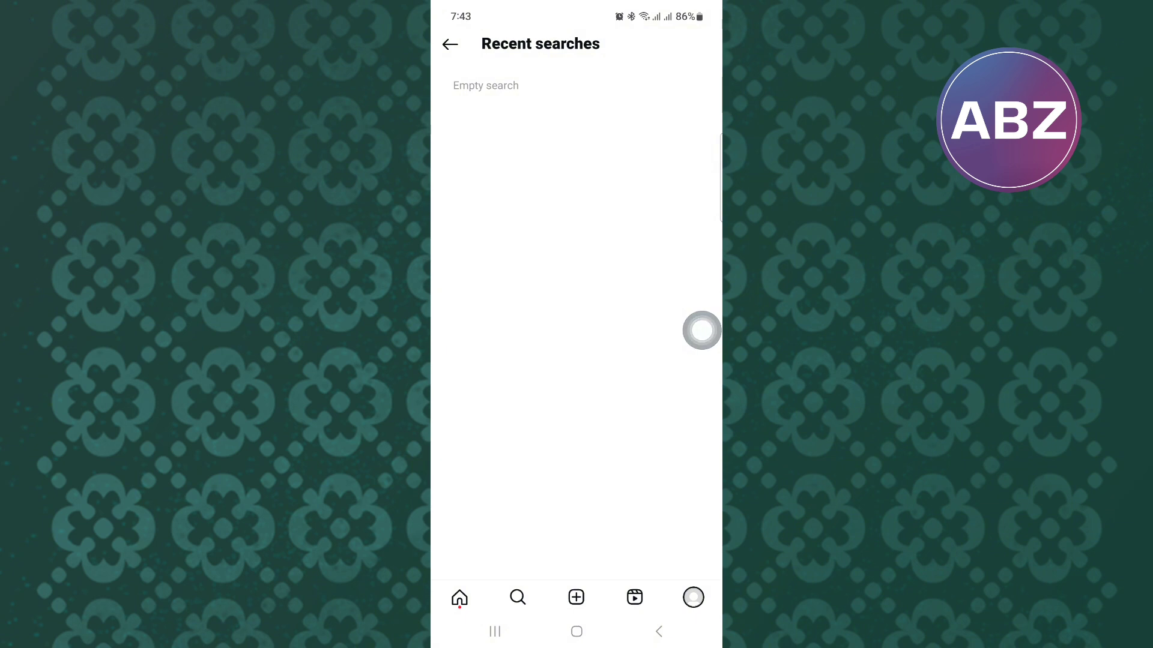
left_click(449, 44)
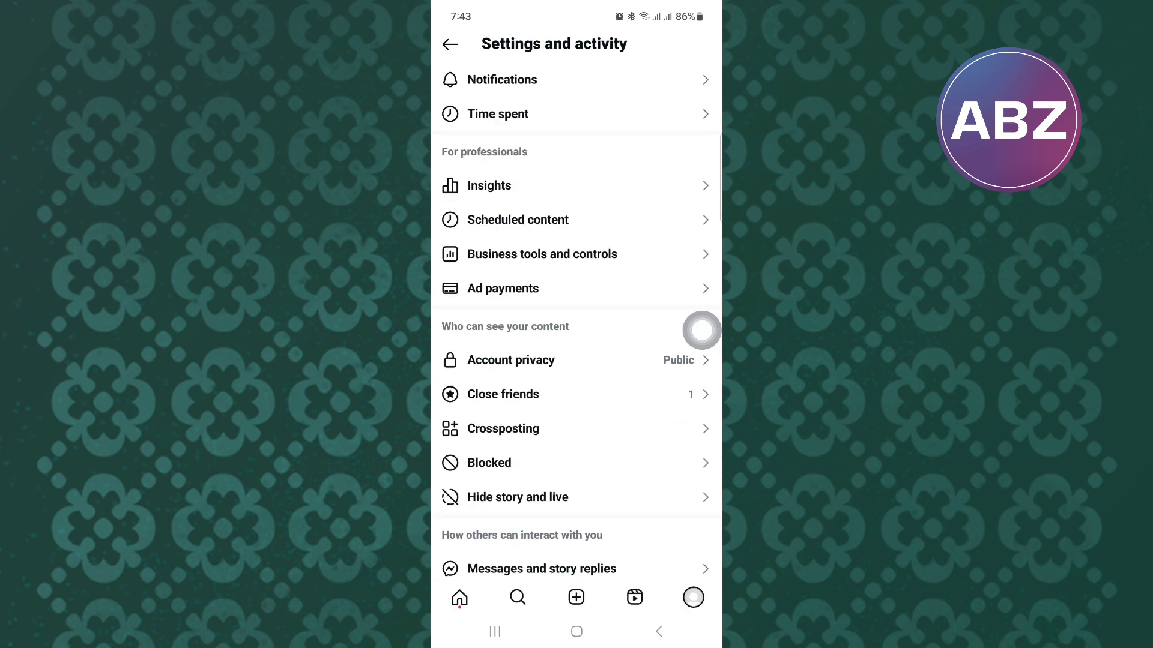
Scroll to More info and support and open the Help page
scroll("down", 3)
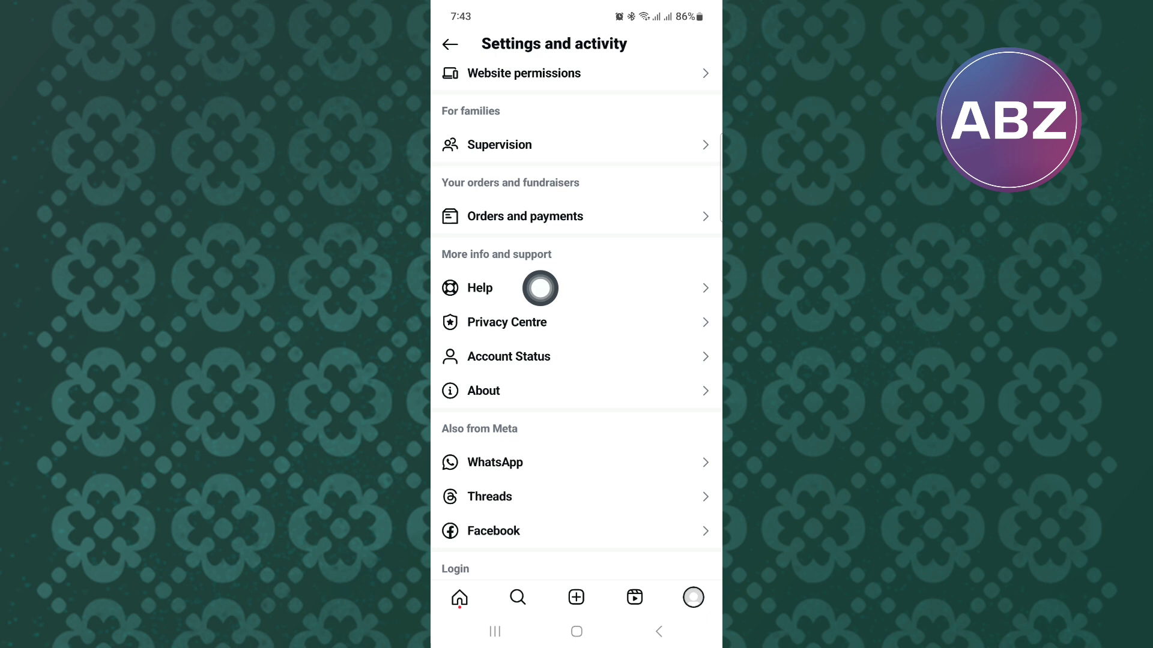
mouse_move(702, 185)
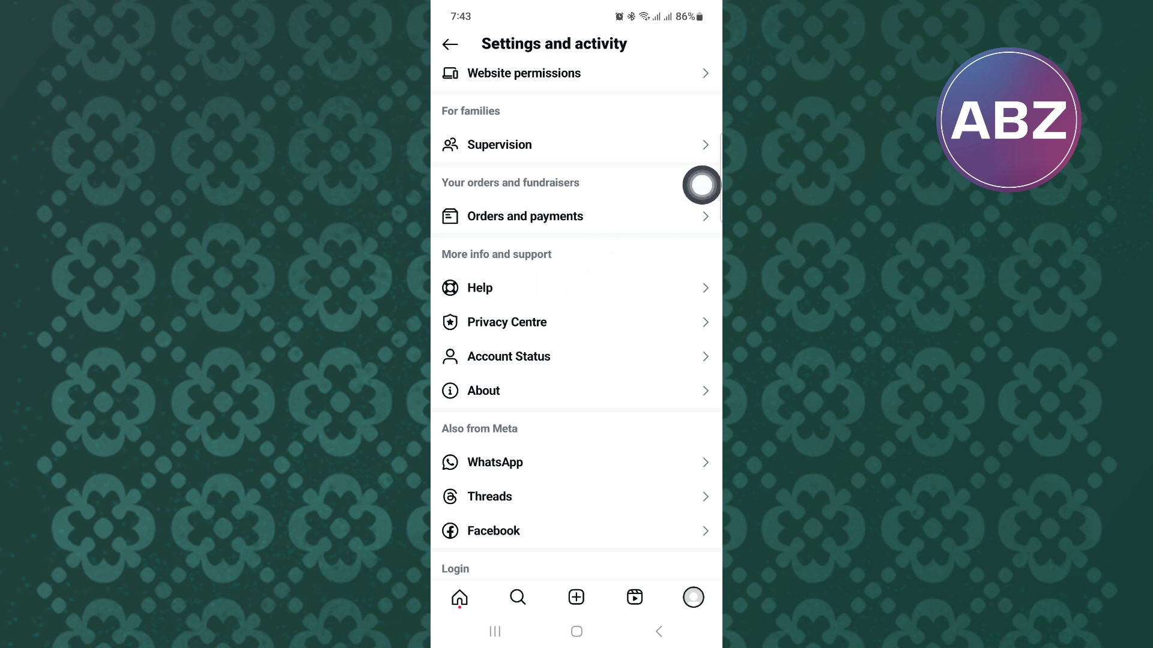
left_click(479, 287)
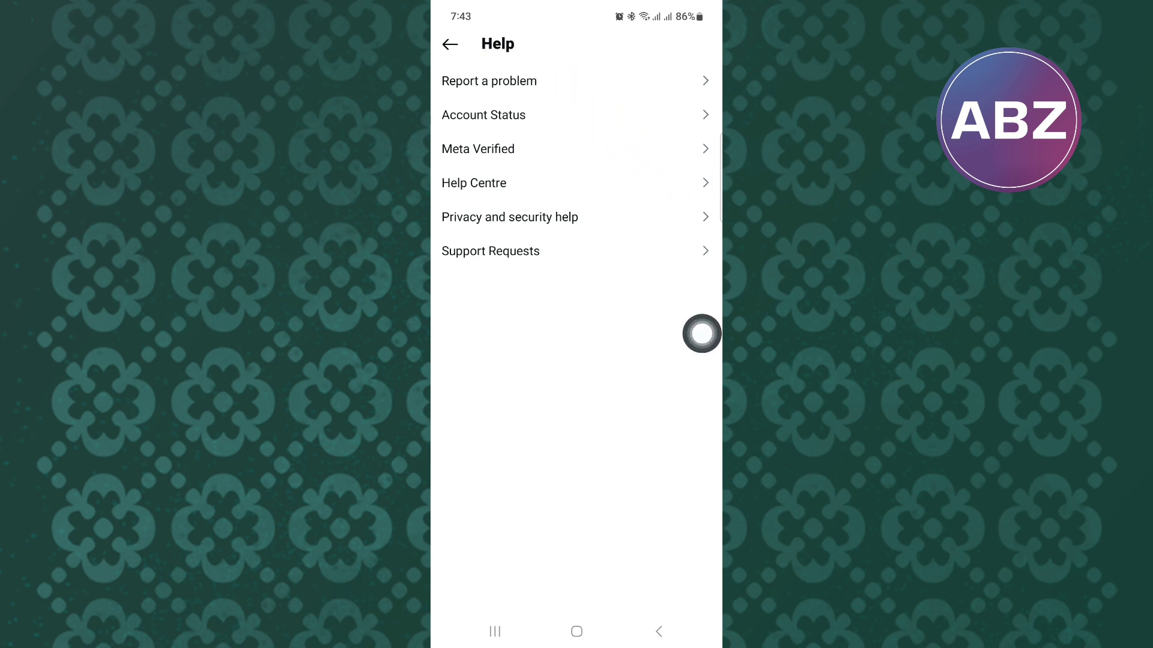
Start a Report Problem Without Shaking and focus the description field for typing
left_click(489, 80)
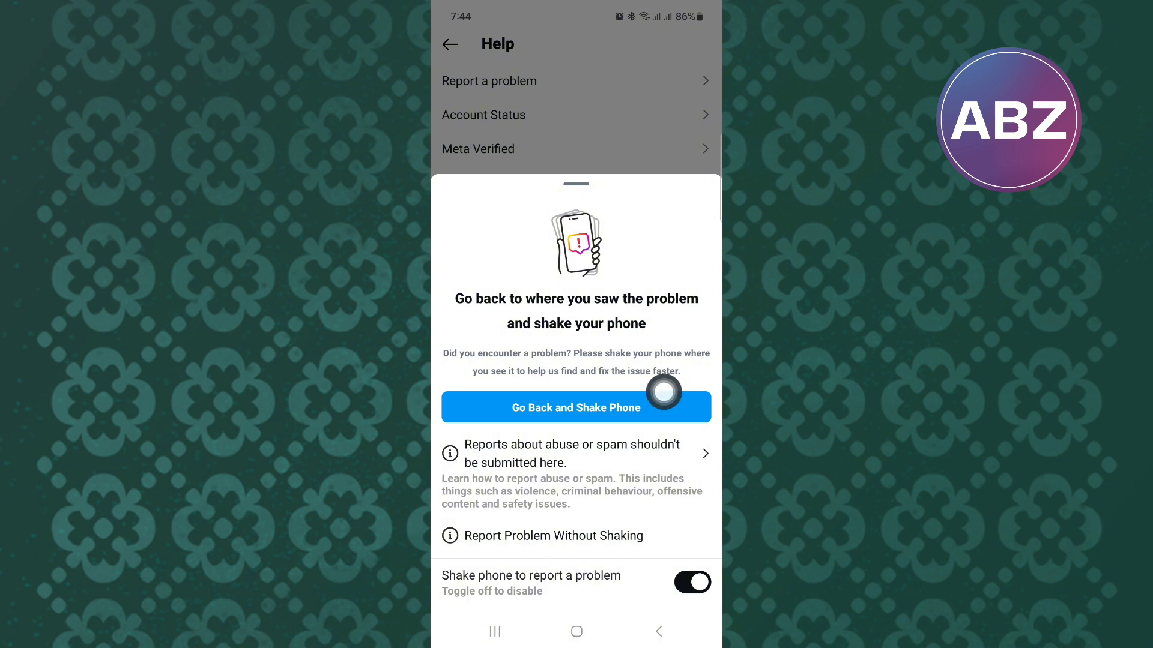
mouse_move(578, 545)
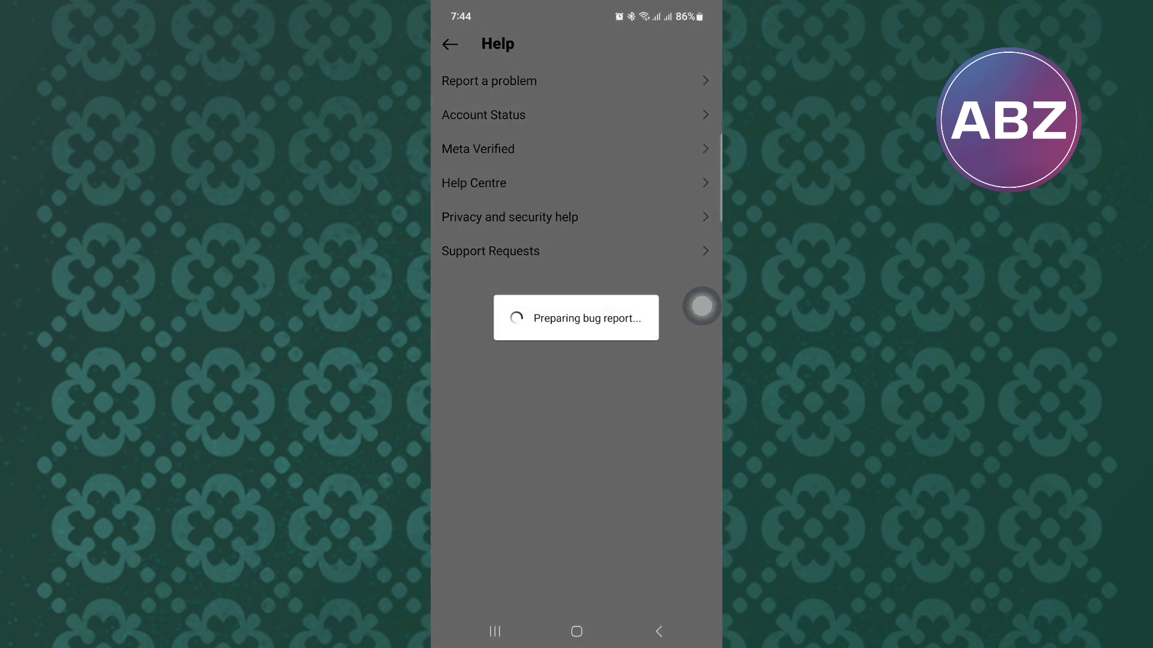
left_click(489, 81)
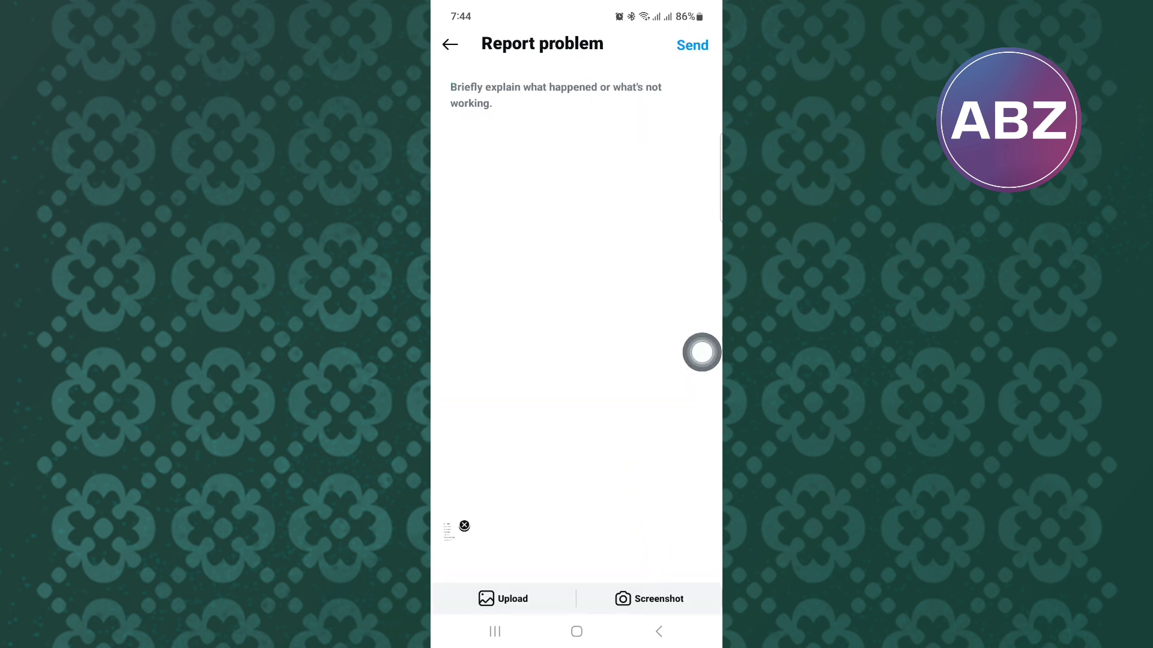
left_click(555, 183)
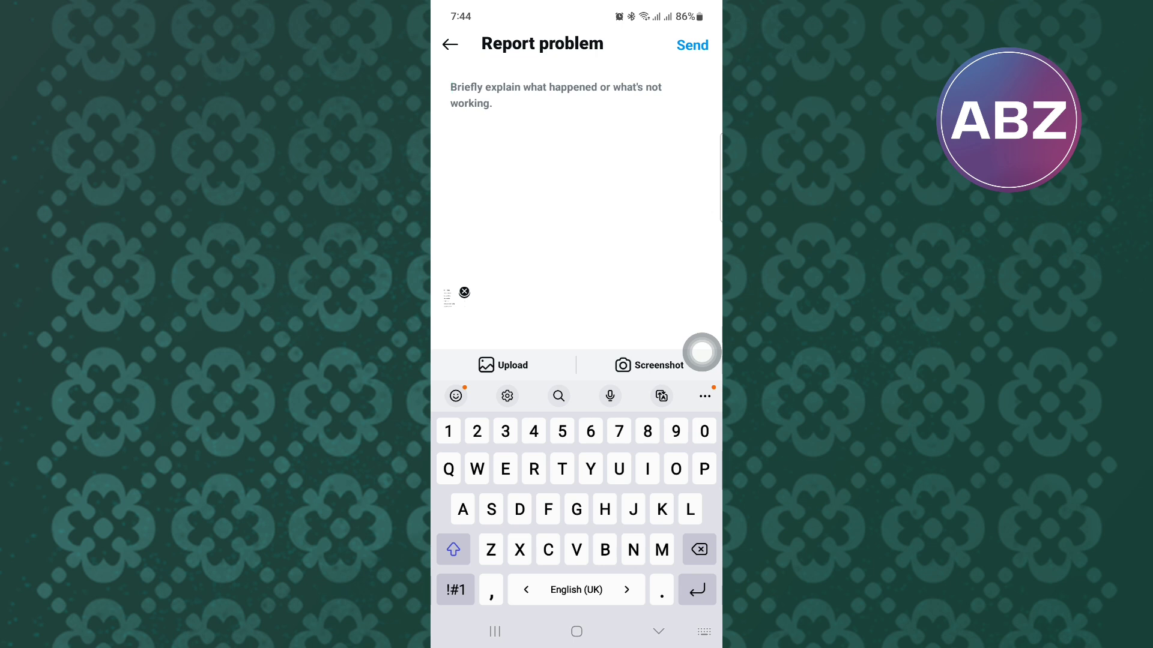